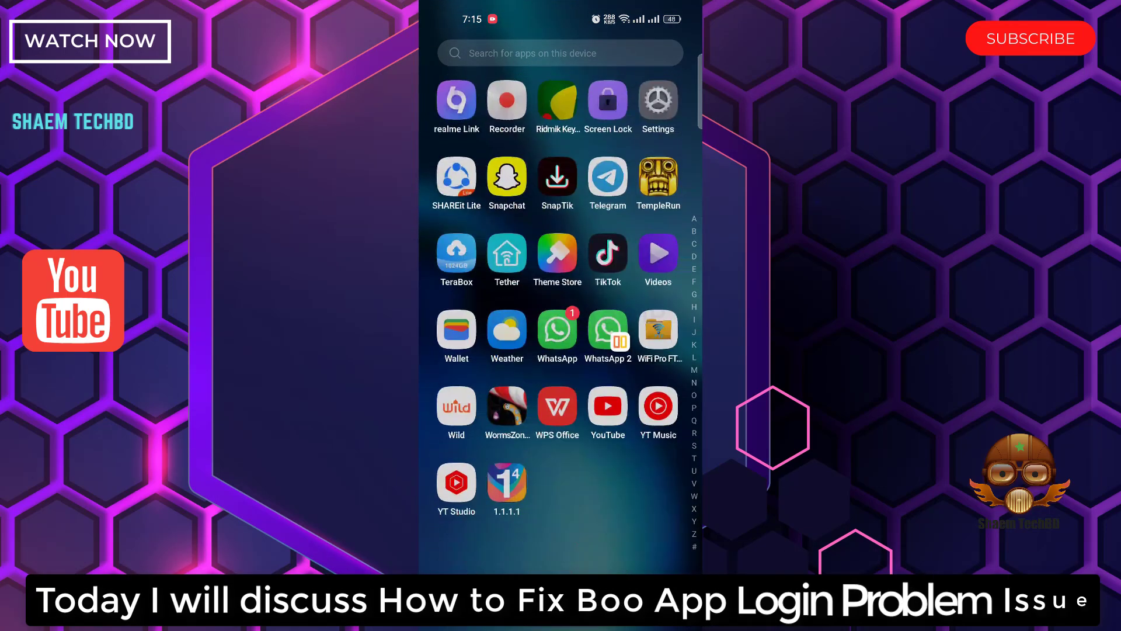
Reach the Date & time page via Settings search for 'date', showing automatic time enabled.
scroll("down", 3)
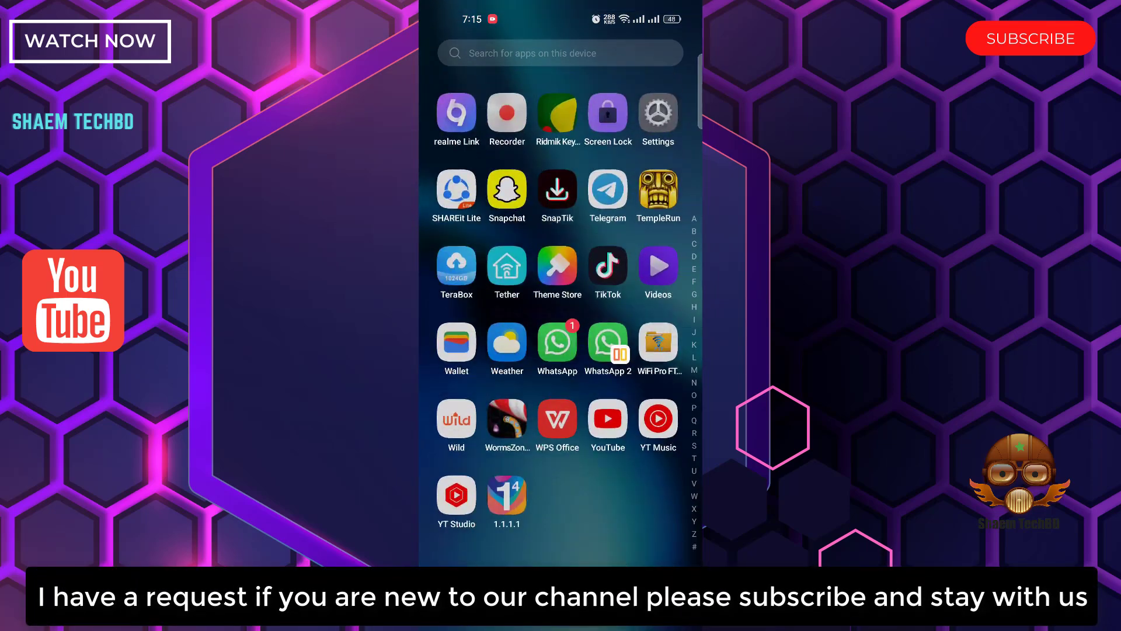
scroll("down", 3)
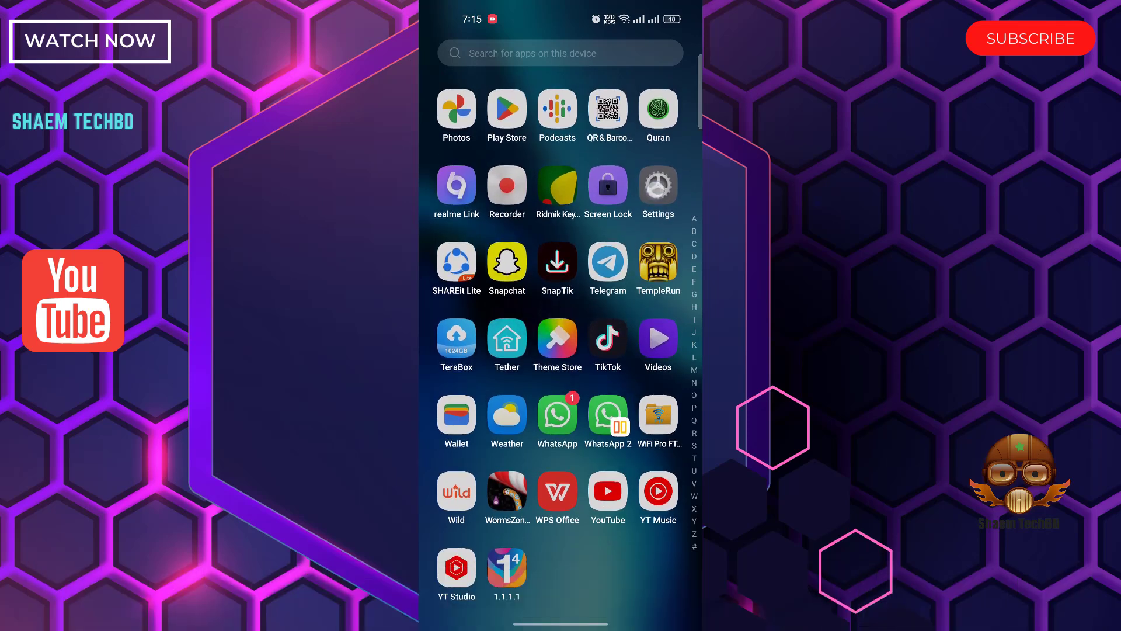
left_click(657, 185)
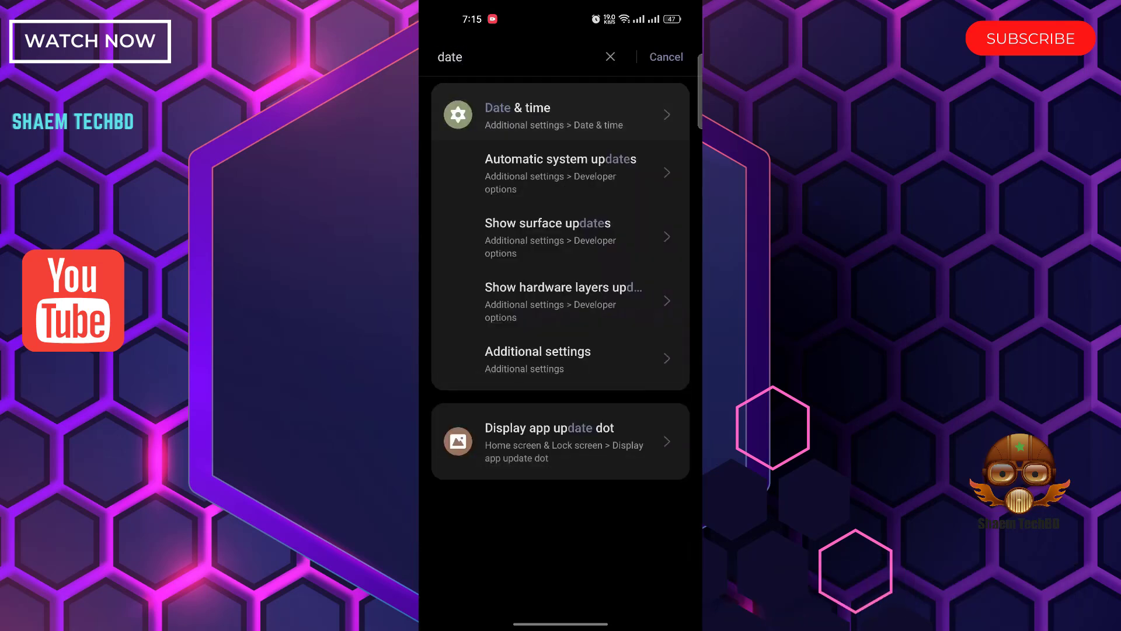
left_click(517, 114)
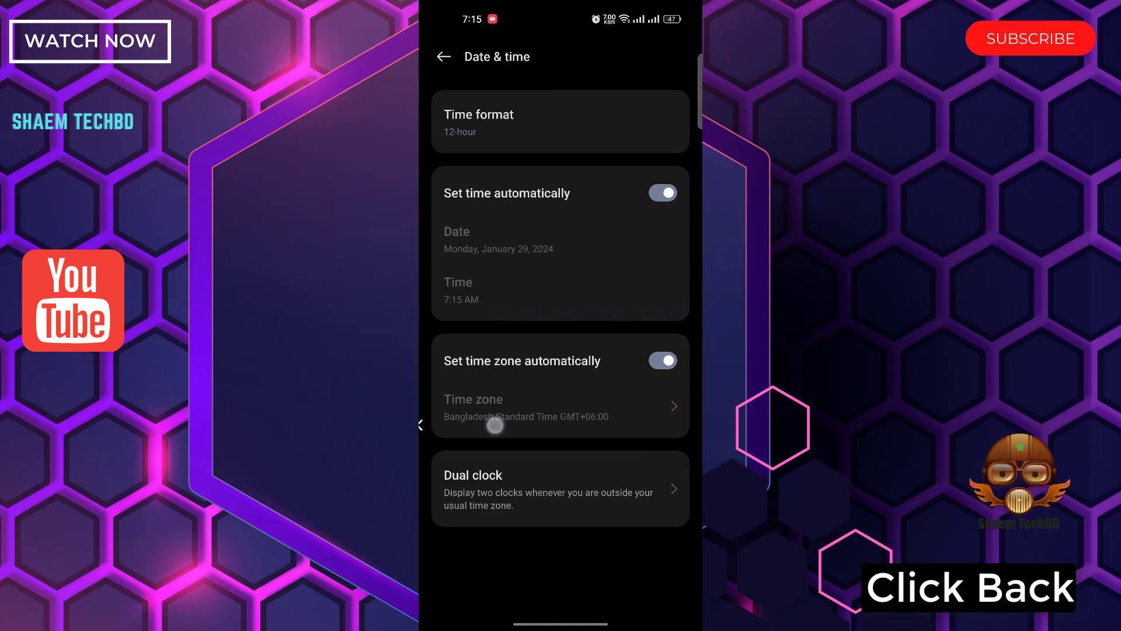
Return to the main settings list and go into About device for the realme 8 Pro.
left_click(444, 56)
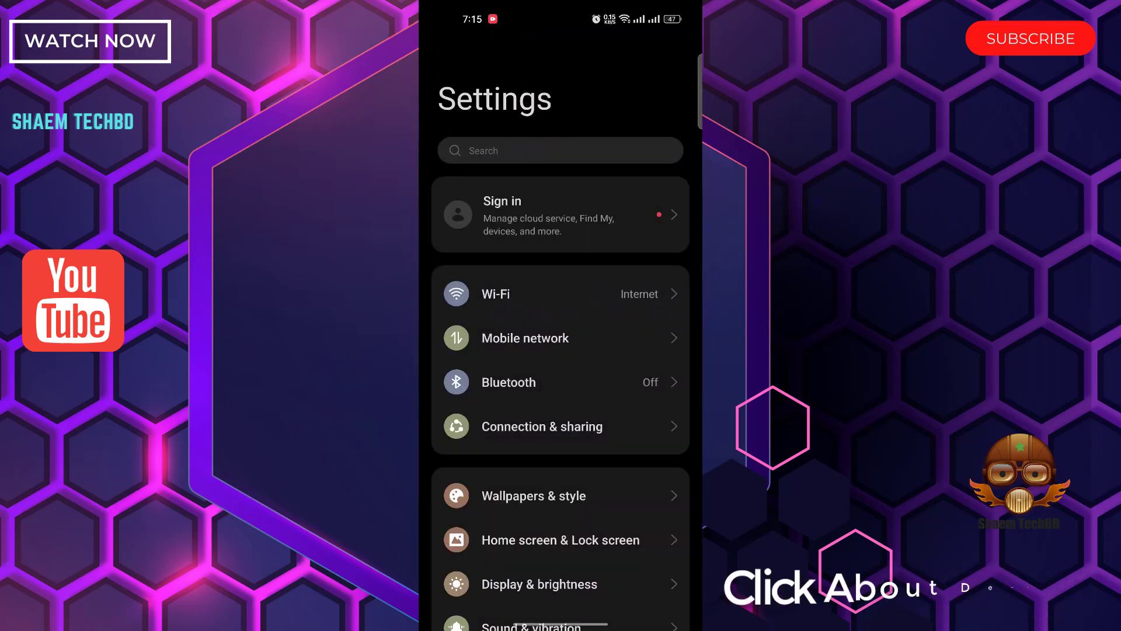
scroll("down", 3)
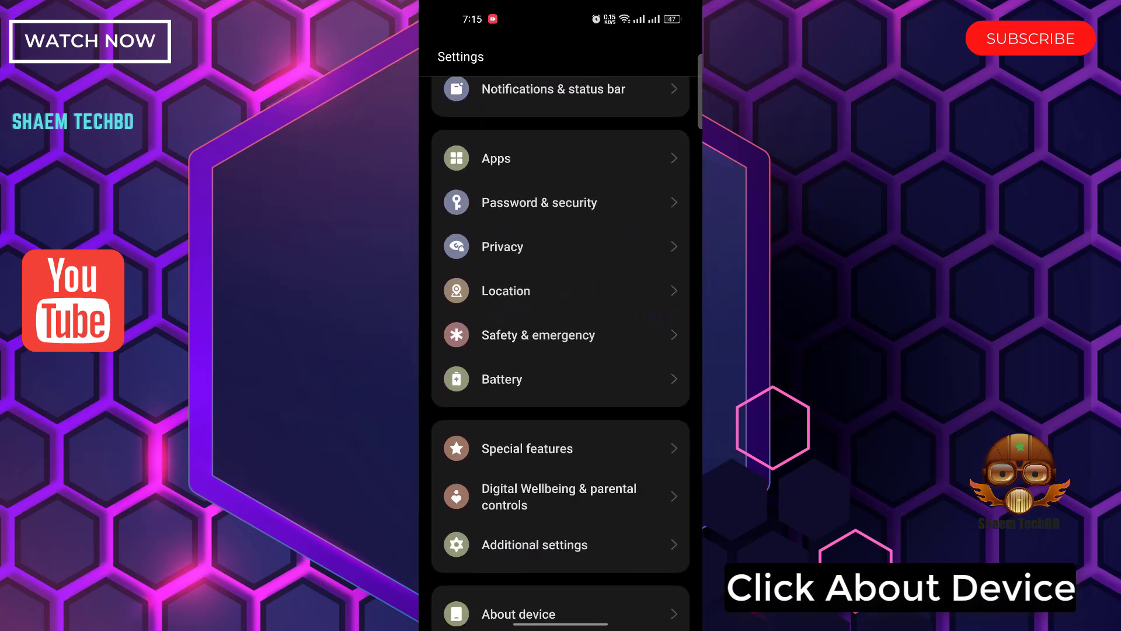
scroll("down", 3)
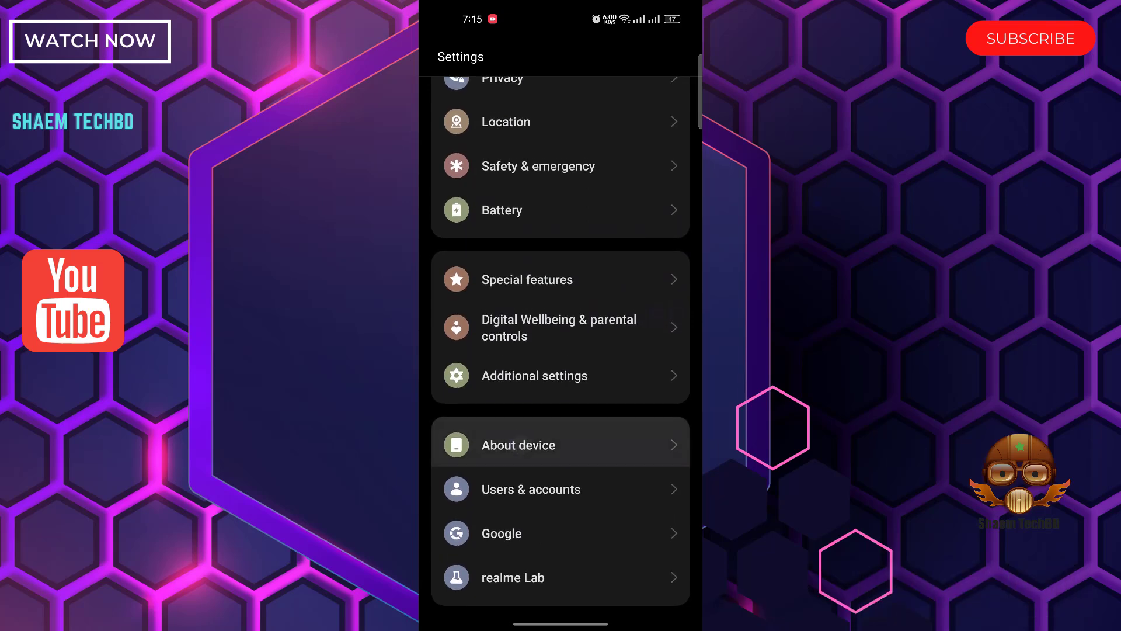
left_click(518, 444)
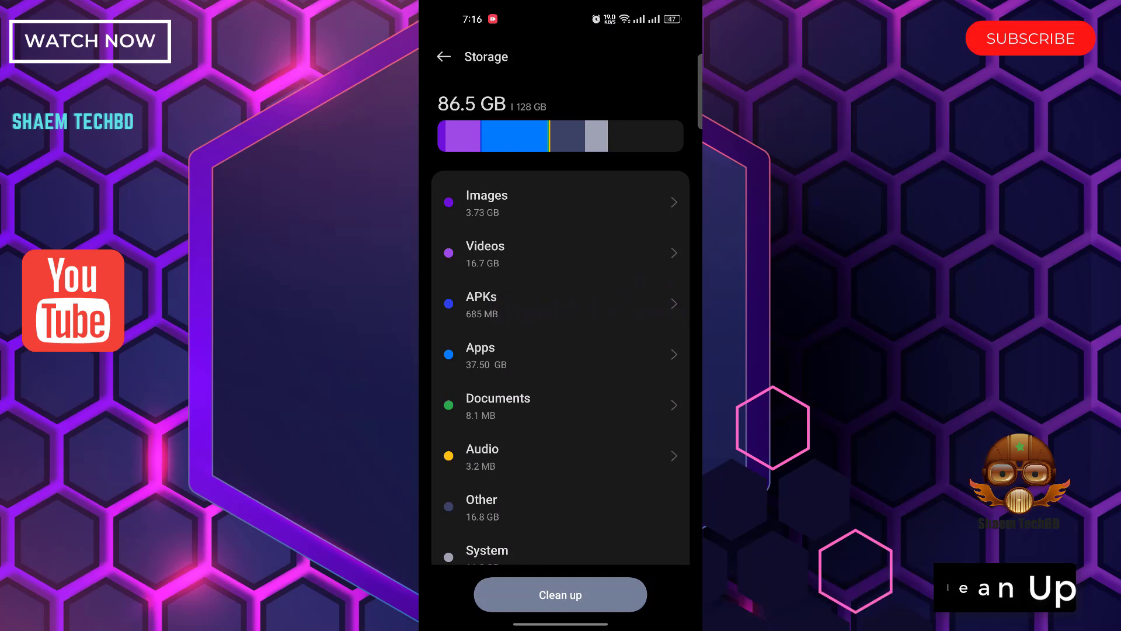
Run the storage Clean up so junk files are removed, leaving 84.2 GB used of 128 GB.
left_click(559, 594)
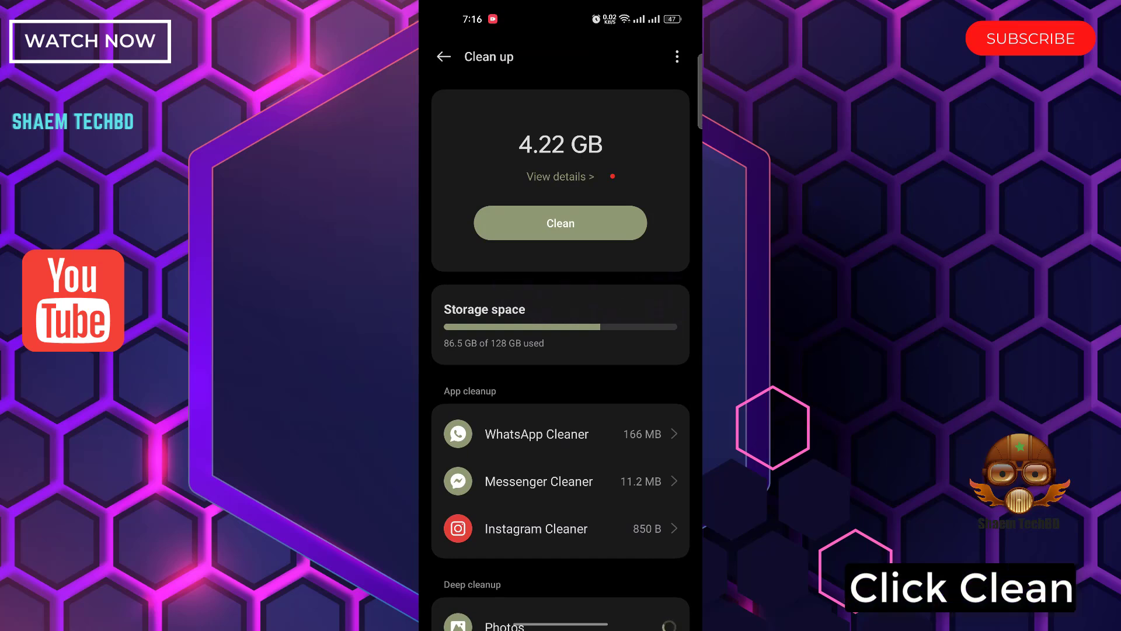
left_click(560, 222)
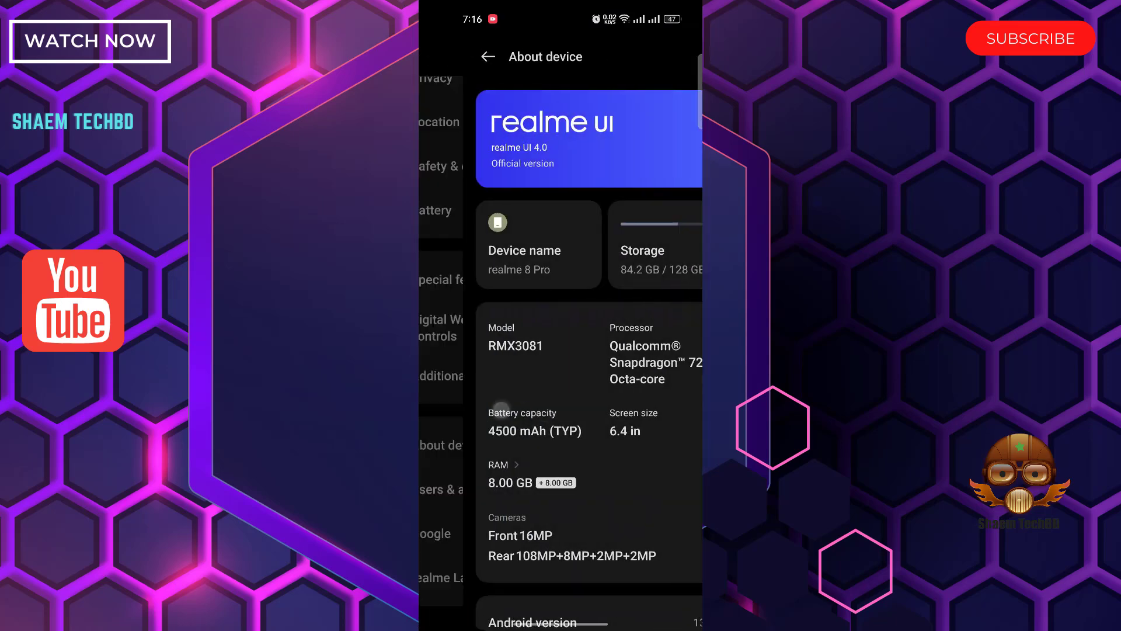
Go to Apps > App management and scroll the 115-app list down to Boo.
left_click(488, 56)
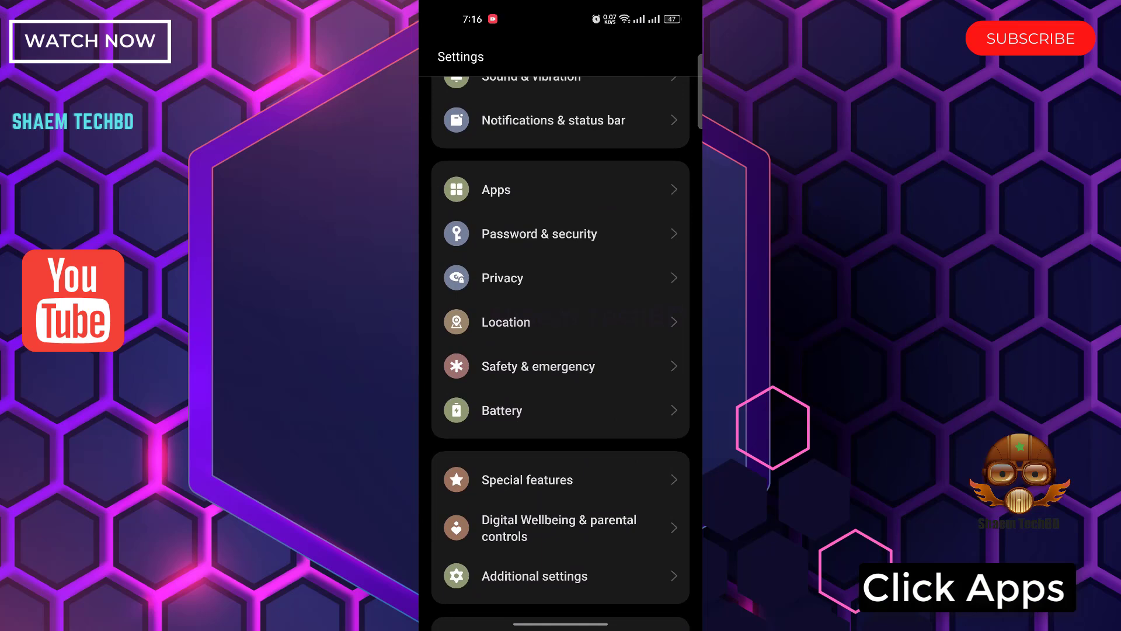
left_click(515, 189)
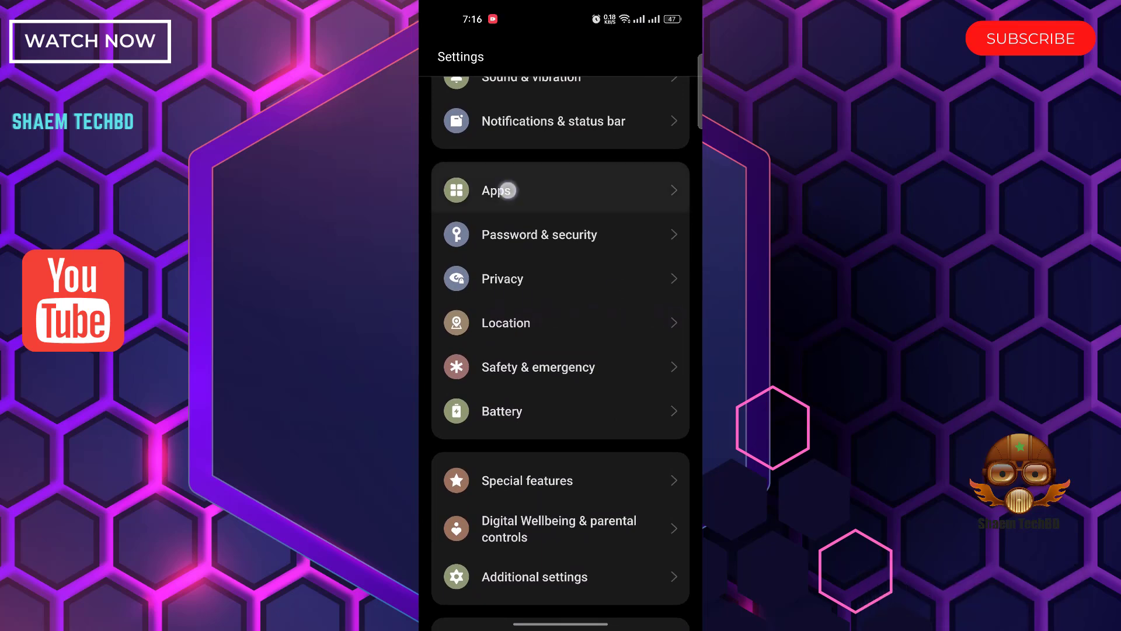
left_click(496, 191)
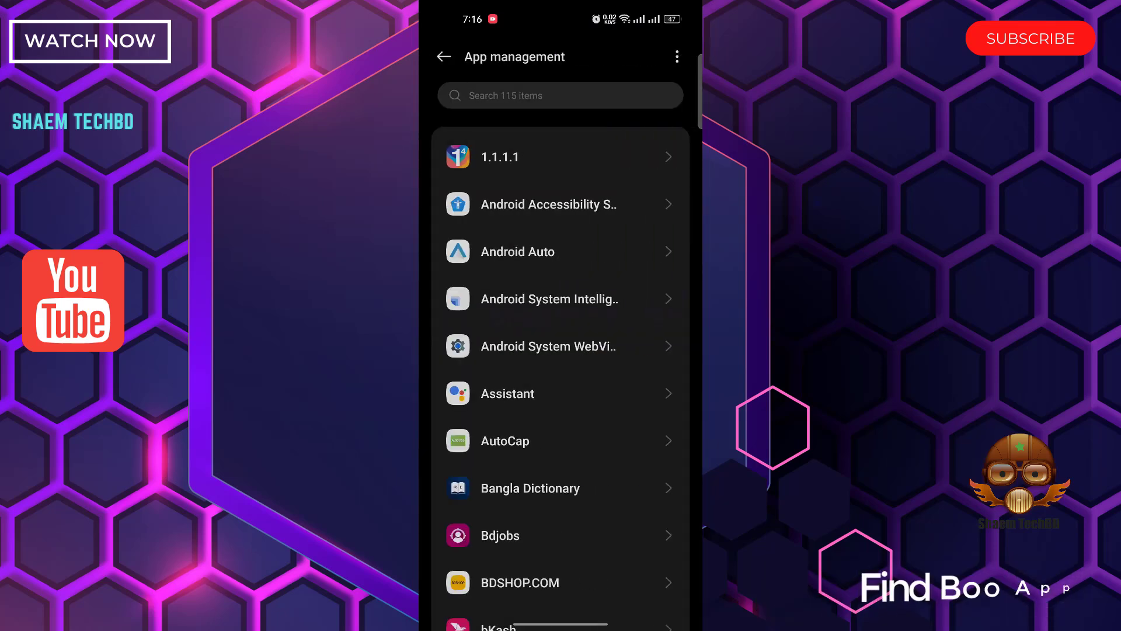
scroll("down", 3)
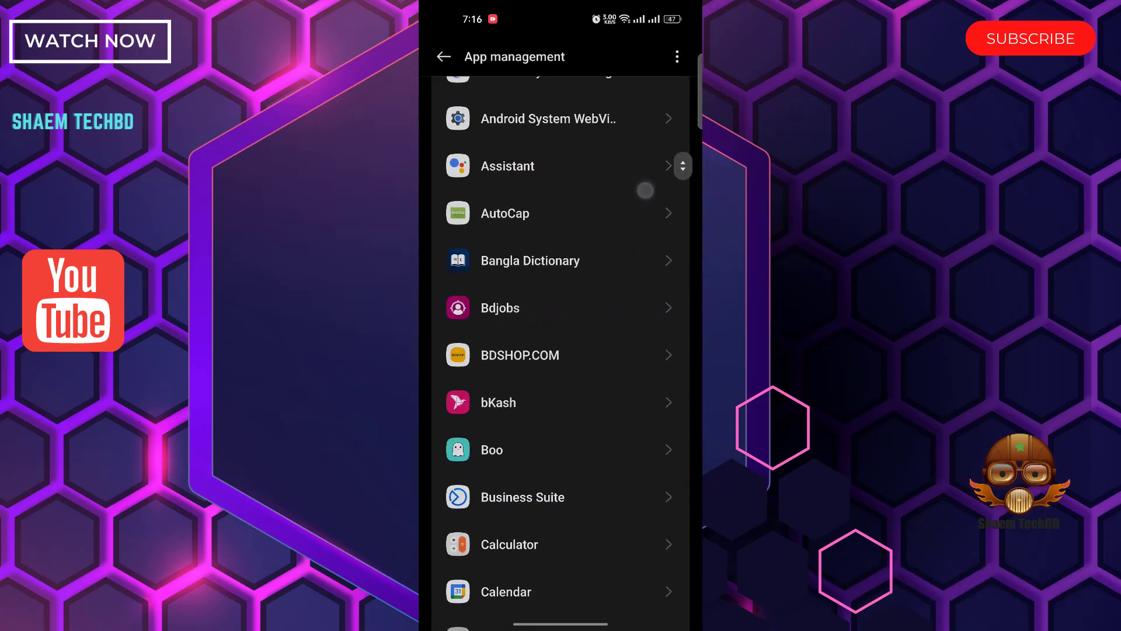
scroll("down", 3)
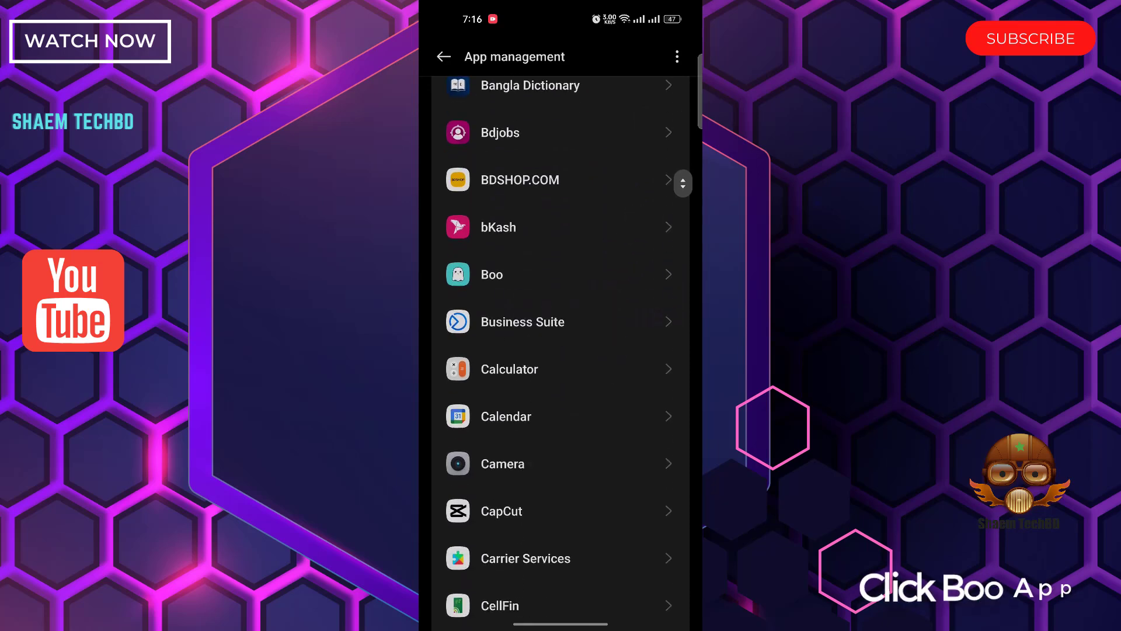
In Boo's Storage usage, clear the cache to 0 B and confirm deleting all app data.
left_click(492, 273)
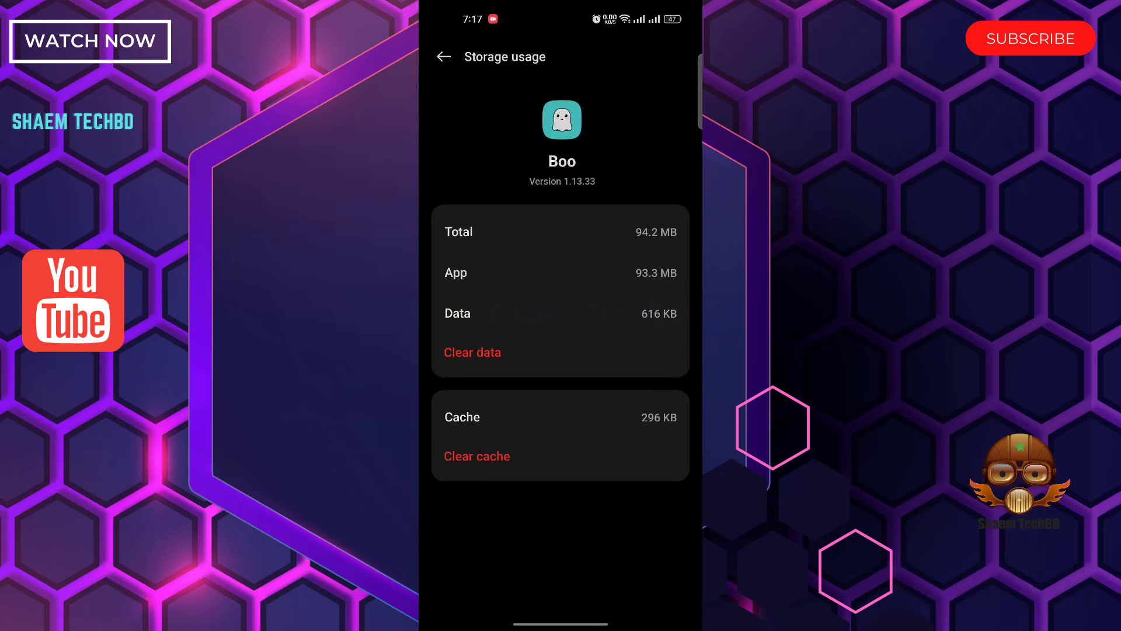
left_click(476, 456)
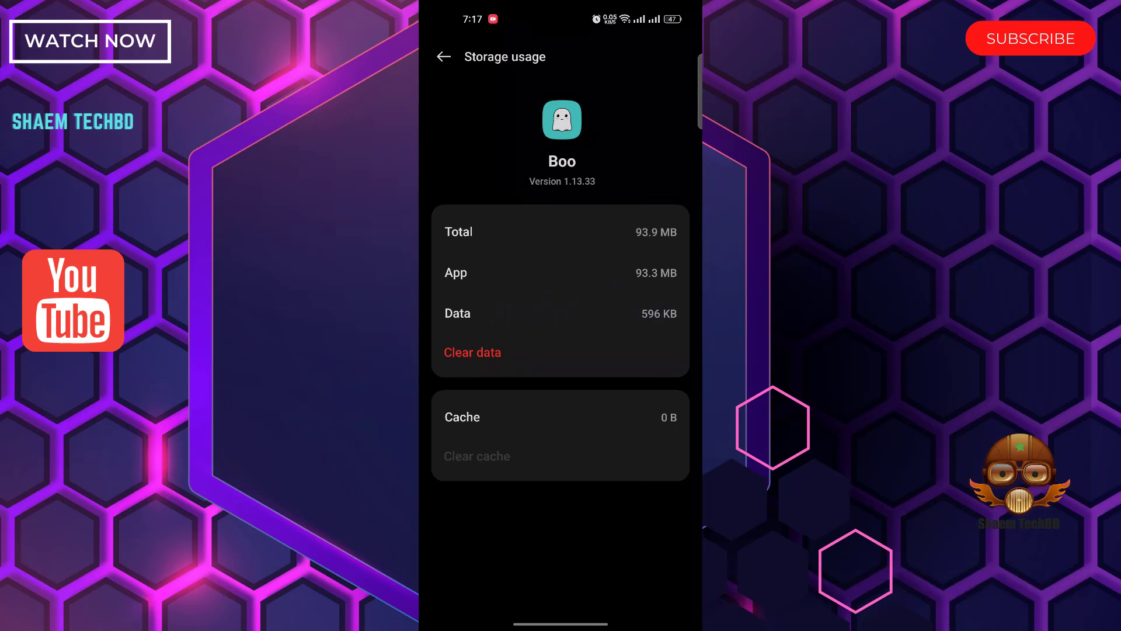
left_click(471, 351)
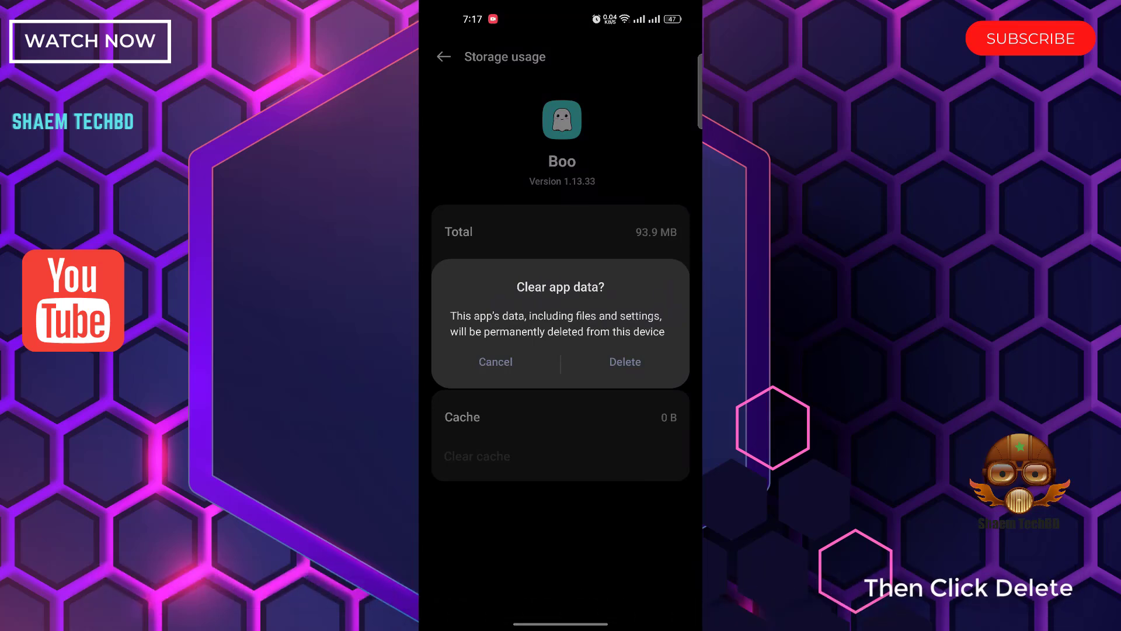
left_click(623, 362)
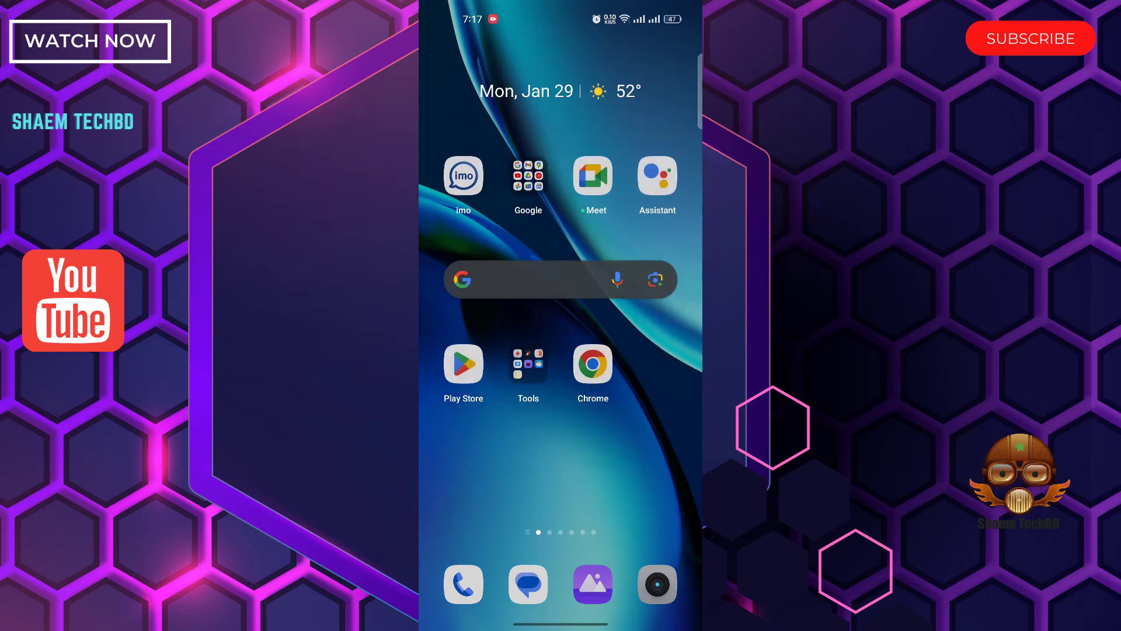
Find Boo: Dating. Friends. Chat. in Play Store and scroll through its ratings and reviews.
left_click(464, 365)
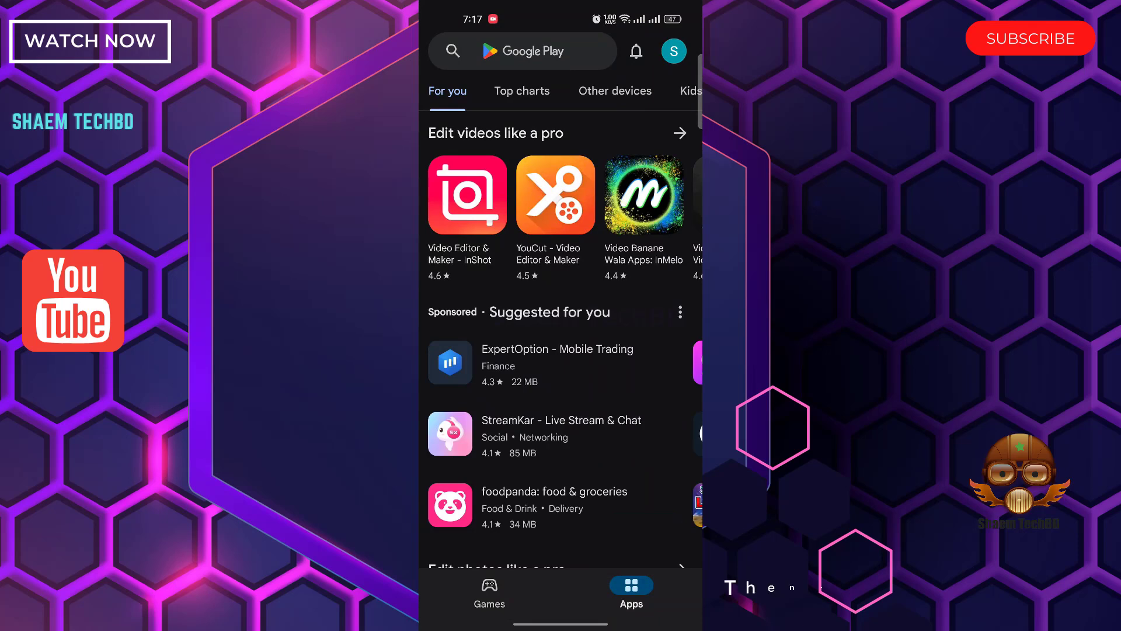
left_click(522, 51)
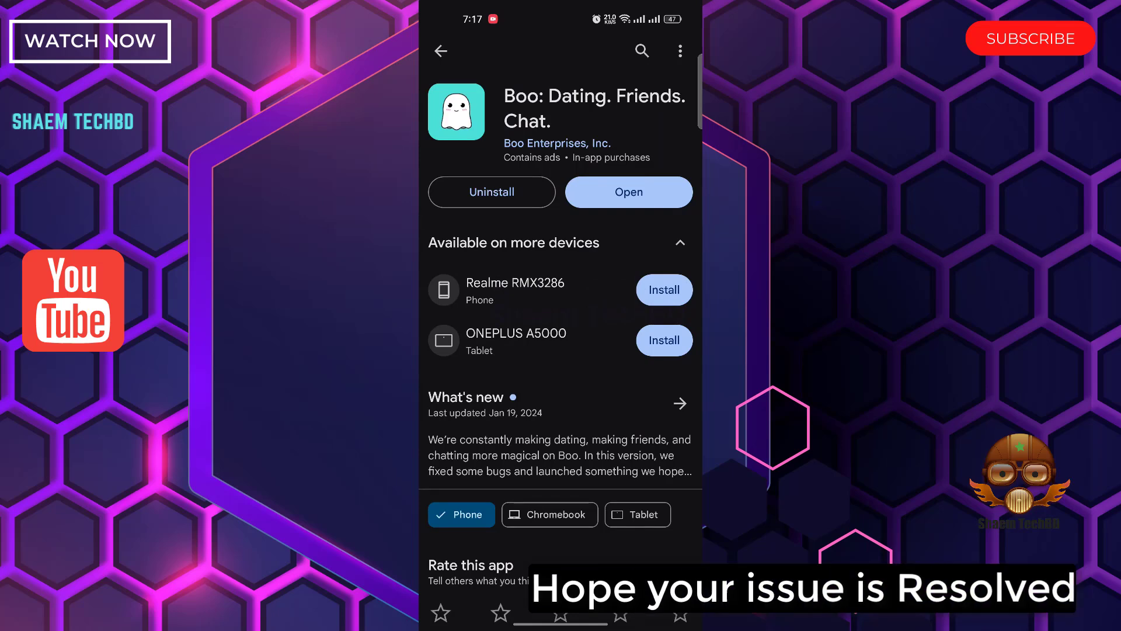
left_click(628, 191)
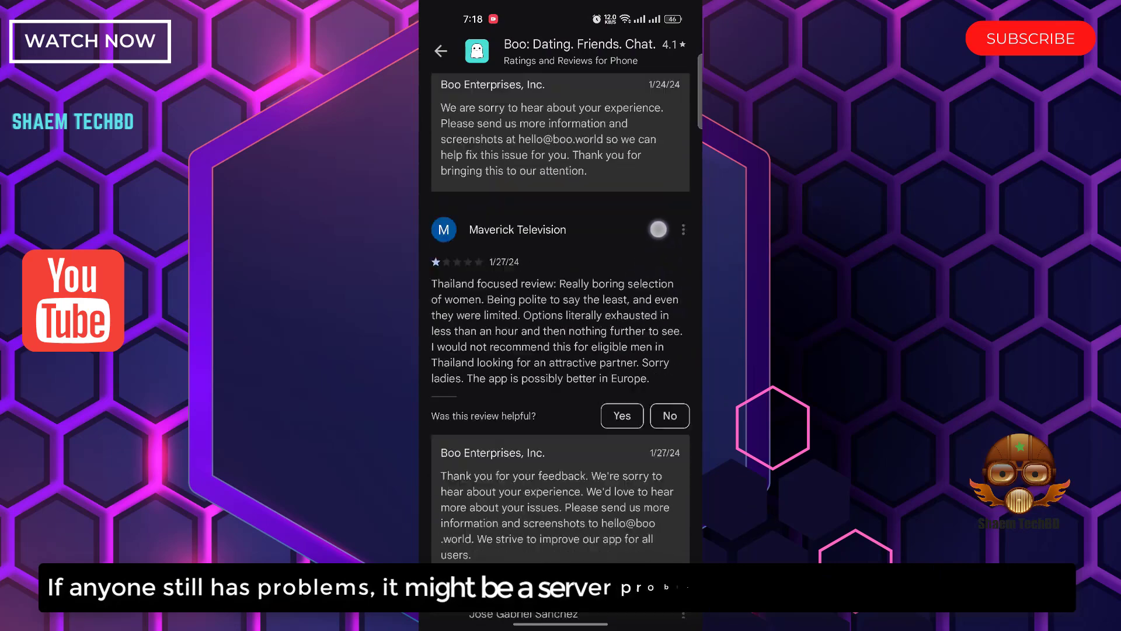
scroll("down", 3)
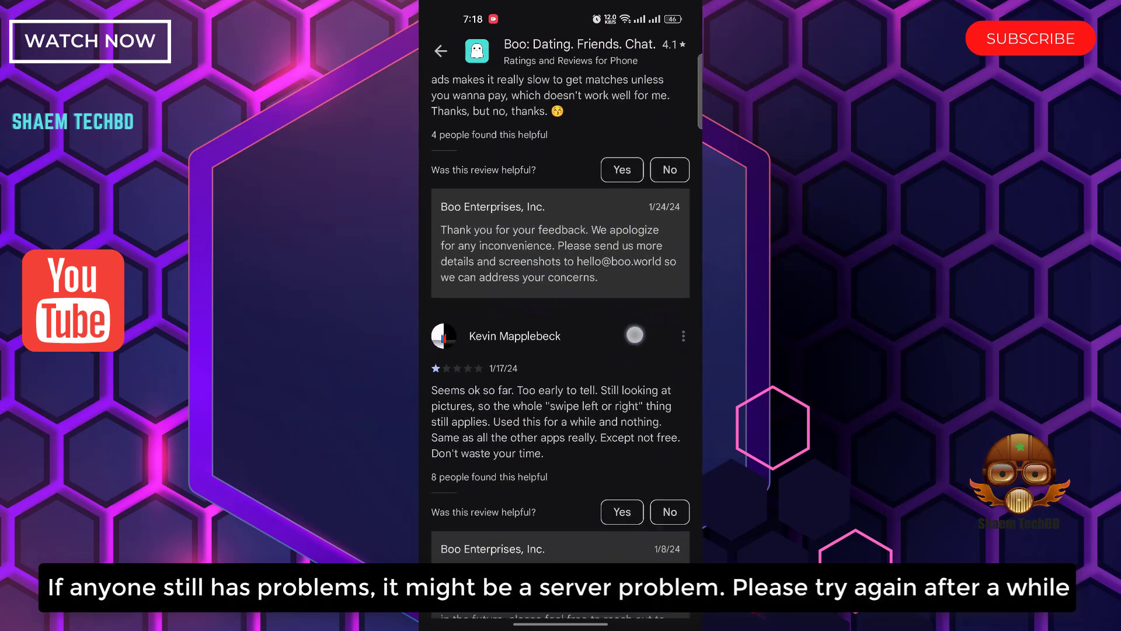
scroll("down", 3)
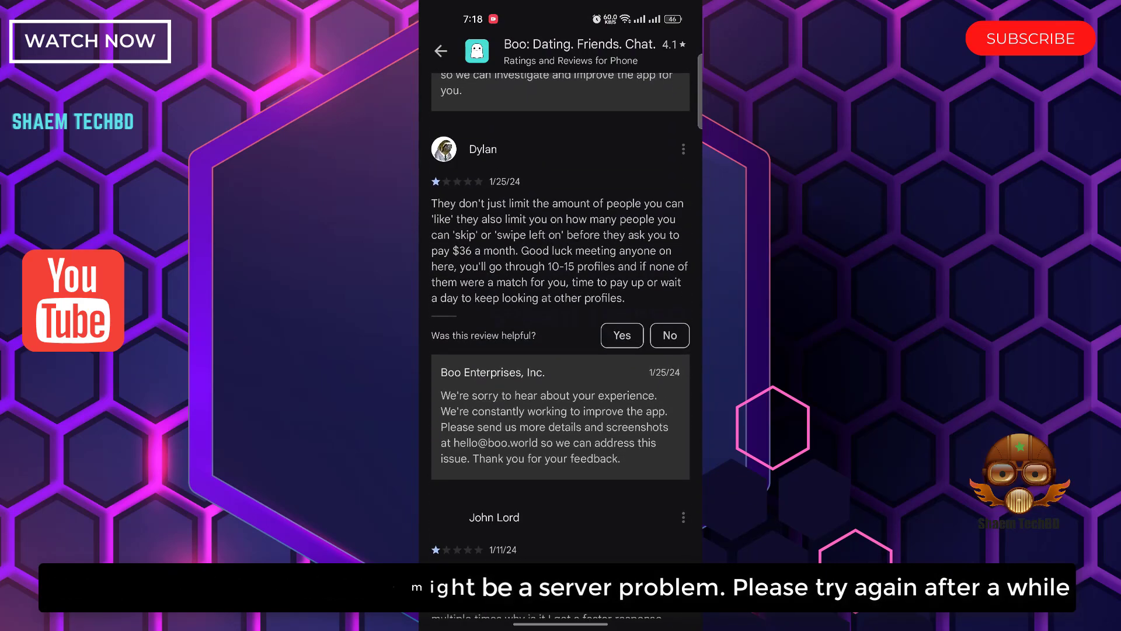